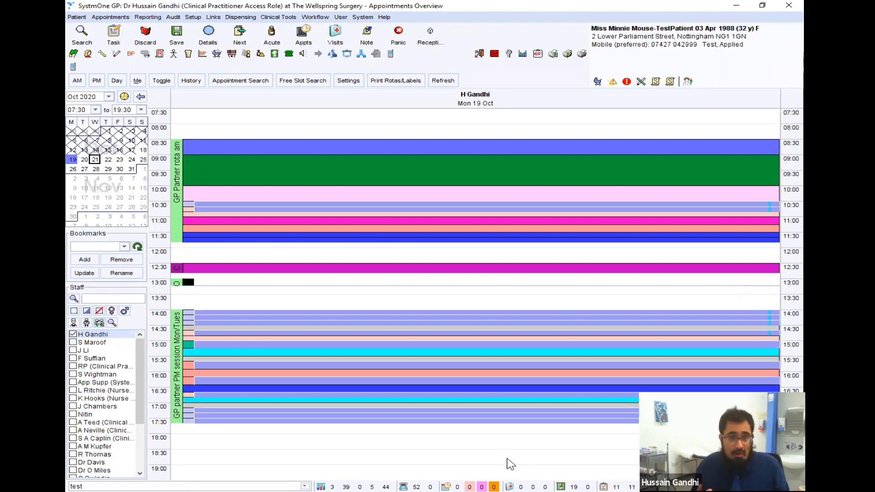
- Bring up the Quick Patient Search (F10) from the appointments overview, listing Minnie Mouse-TestPatient
key(Ctrl+q)
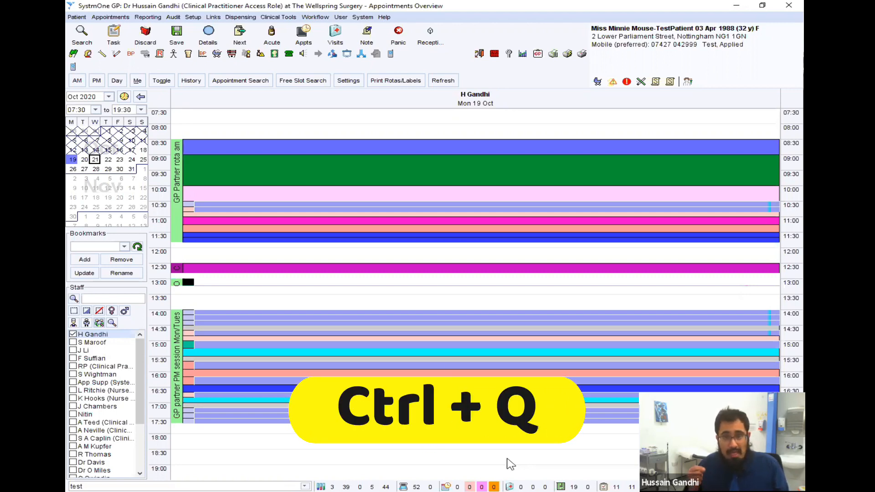
key(ctrl+q)
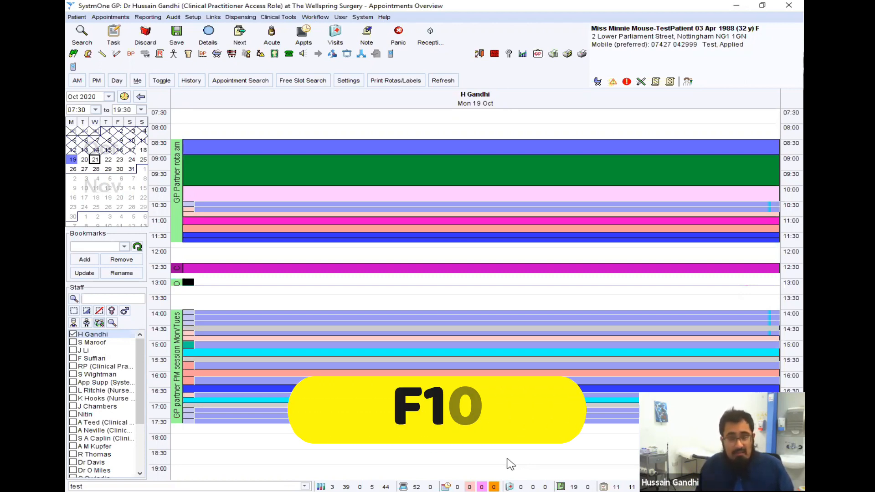
key(f10)
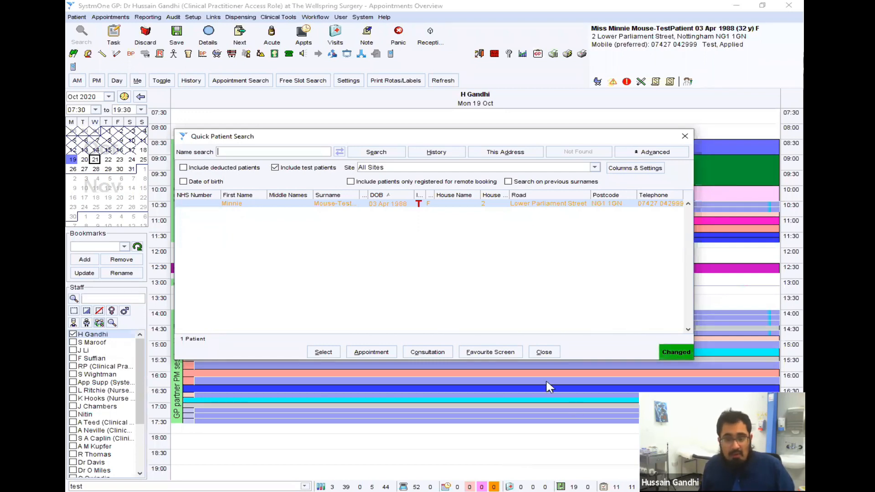
- Close the quick search, view the Patient Co-habitant Search (Ctrl+F10), then close it
click(543, 351)
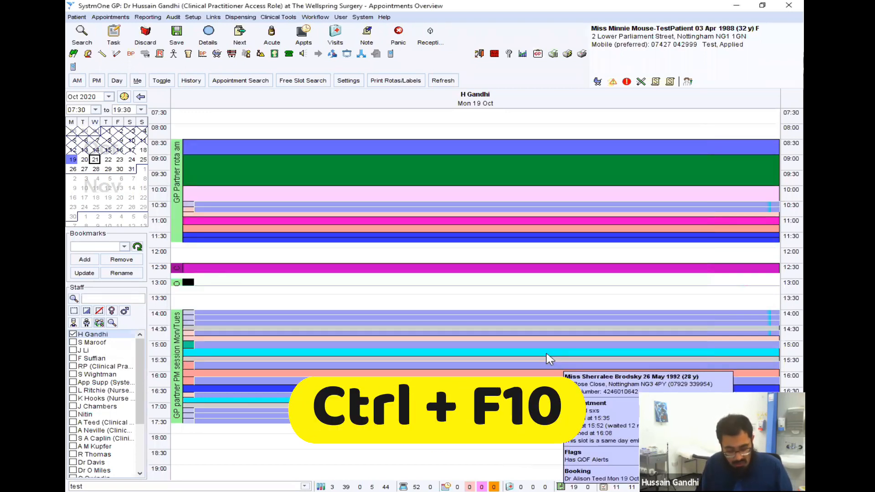
key(Ctrl+F10)
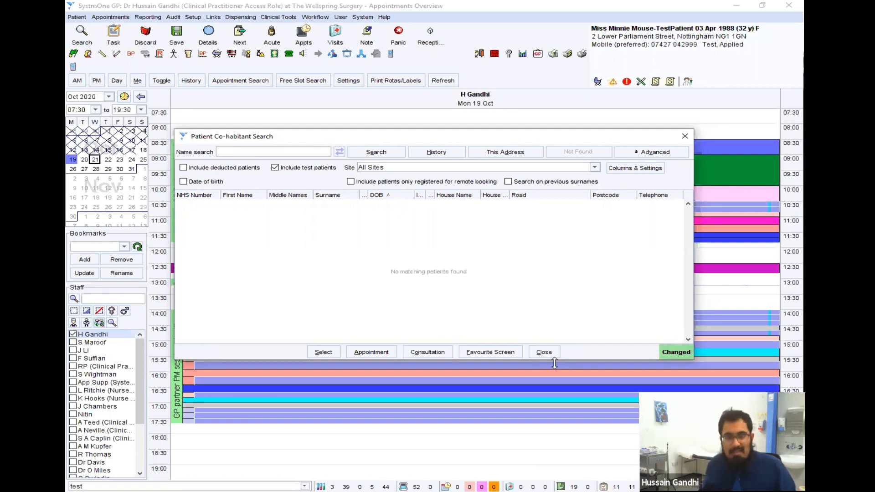
click(543, 352)
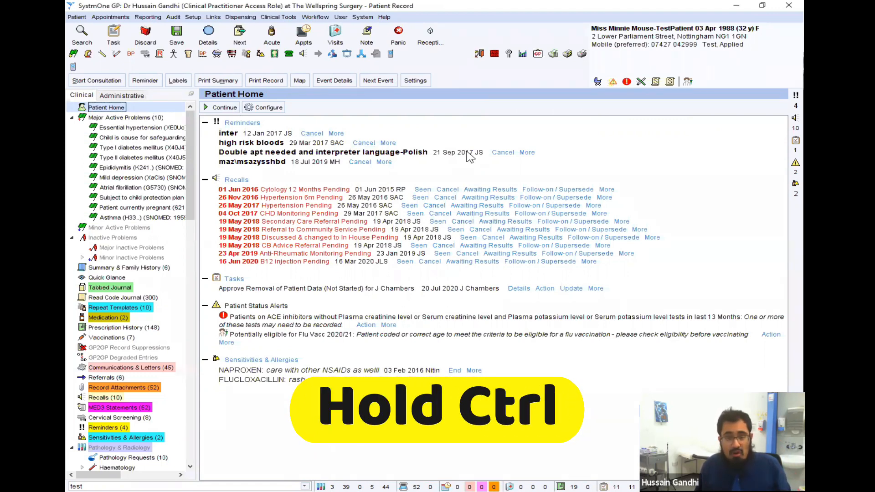
- Reveal section shortcut numbers, then go via Medication to the patient's Repeat Templates
key(ctrl)
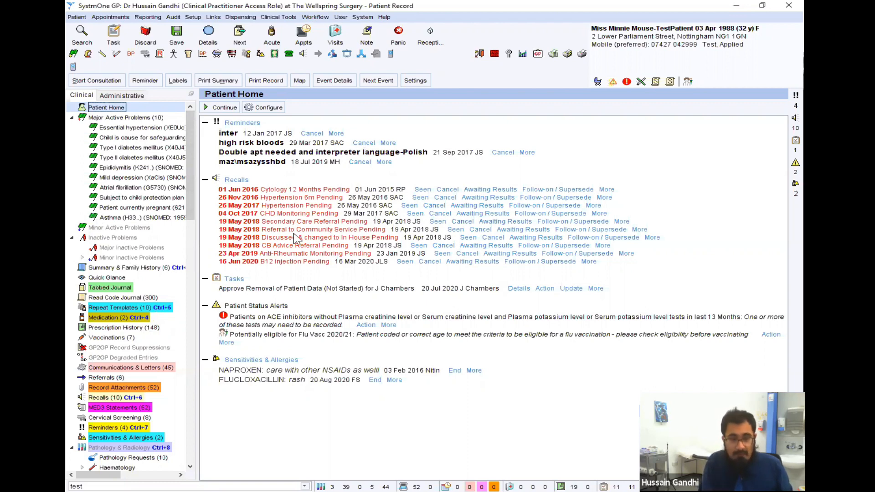
click(112, 317)
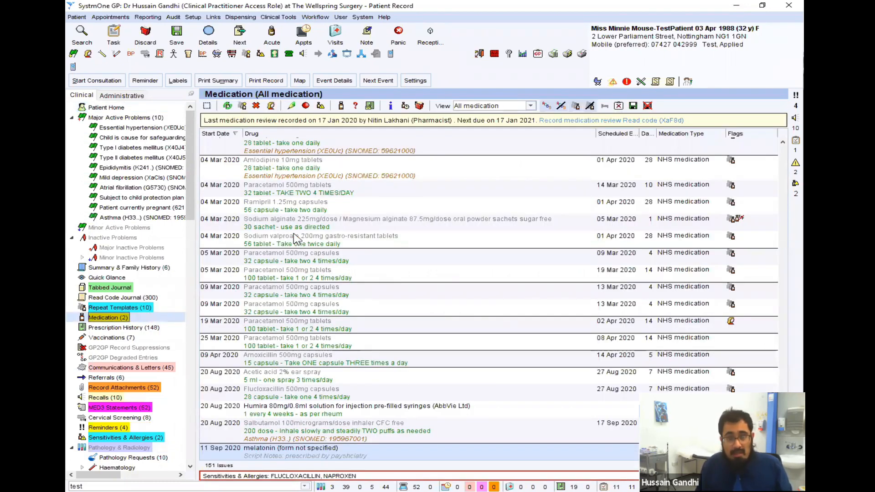
click(114, 307)
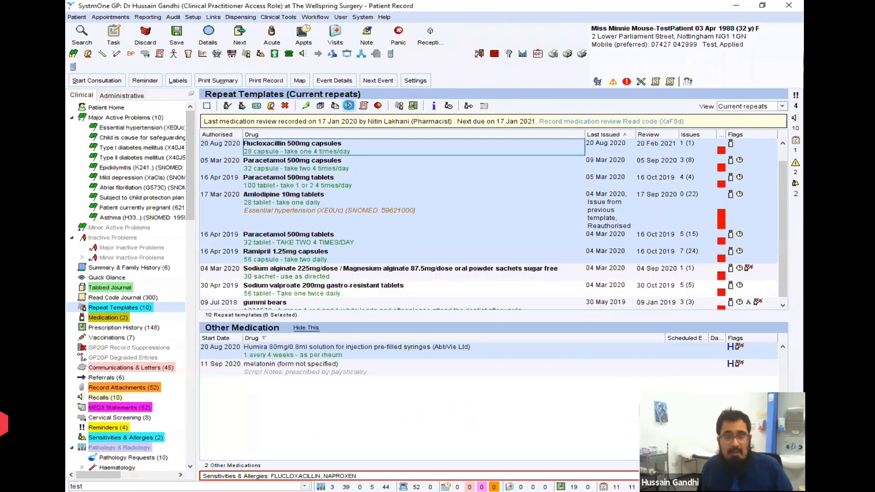
click(348, 106)
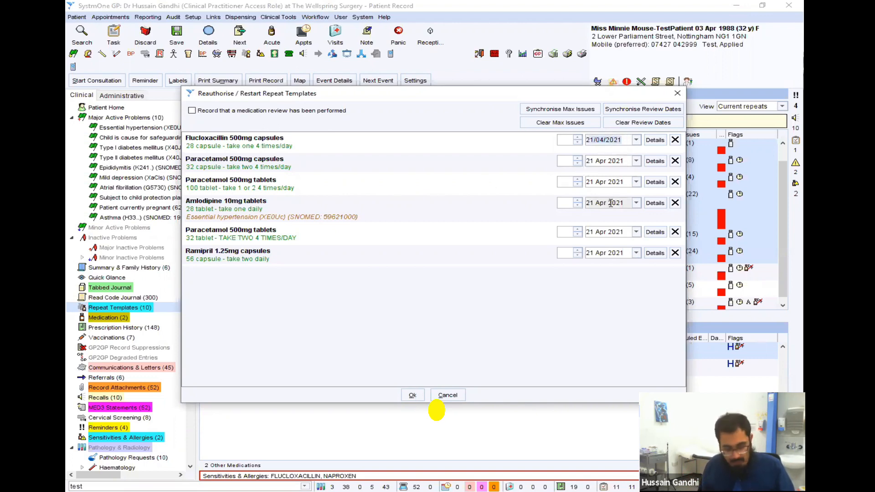
text(t)
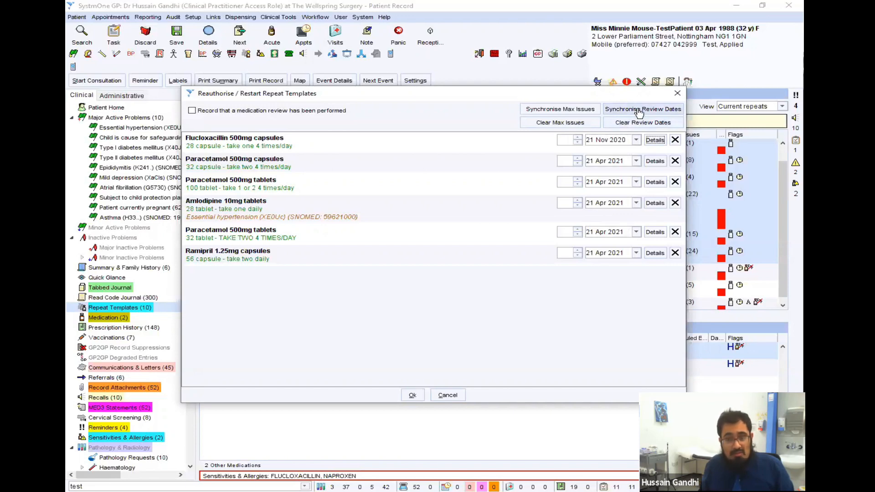
click(643, 108)
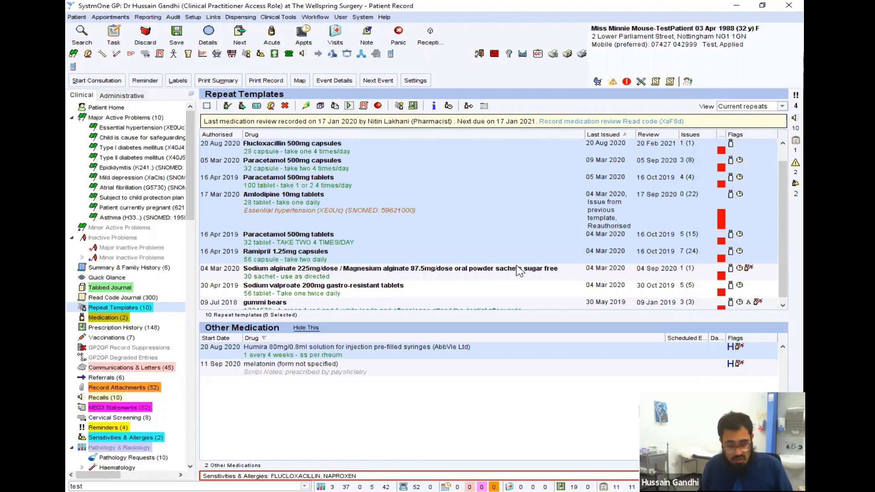
- Open the journal search (Ctrl+S) to filter the New Journal for entries mentioning gandhi
key(ctrl+s)
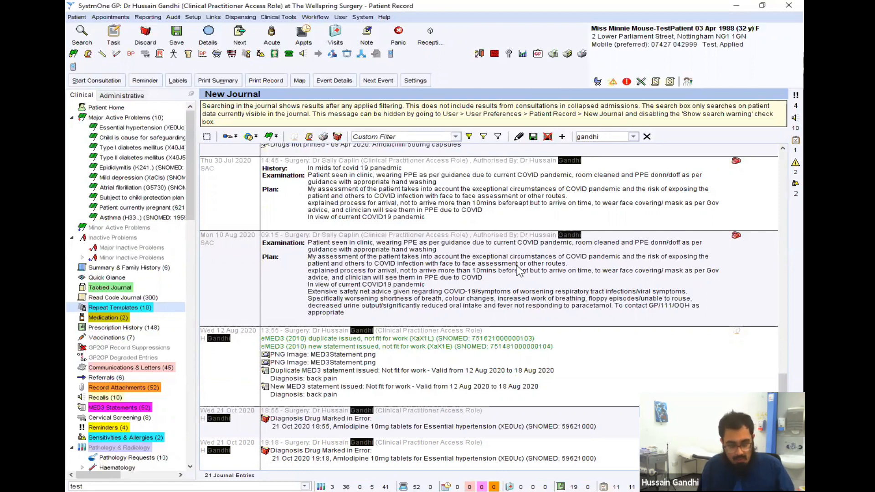
key(alt+p)
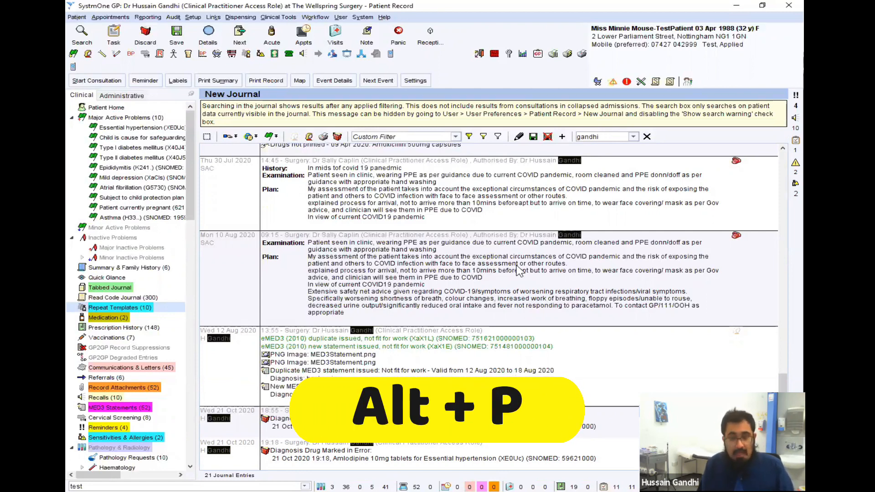
key(alt+p)
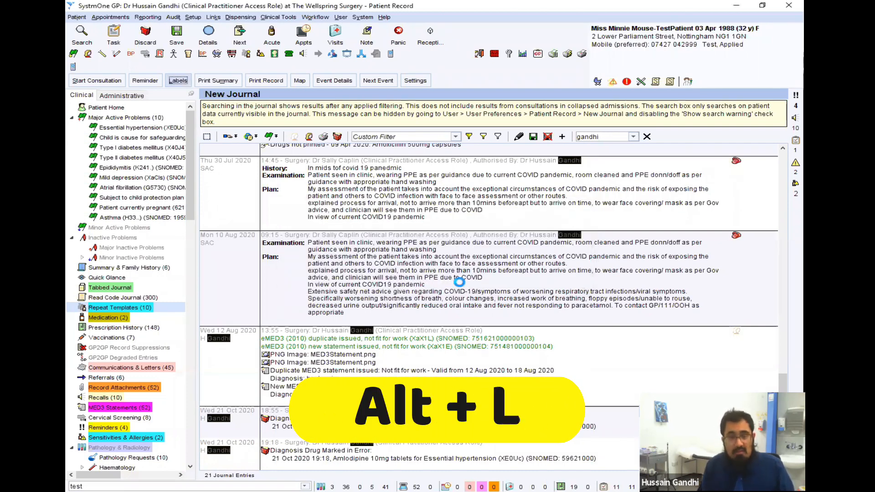
key(alt+l)
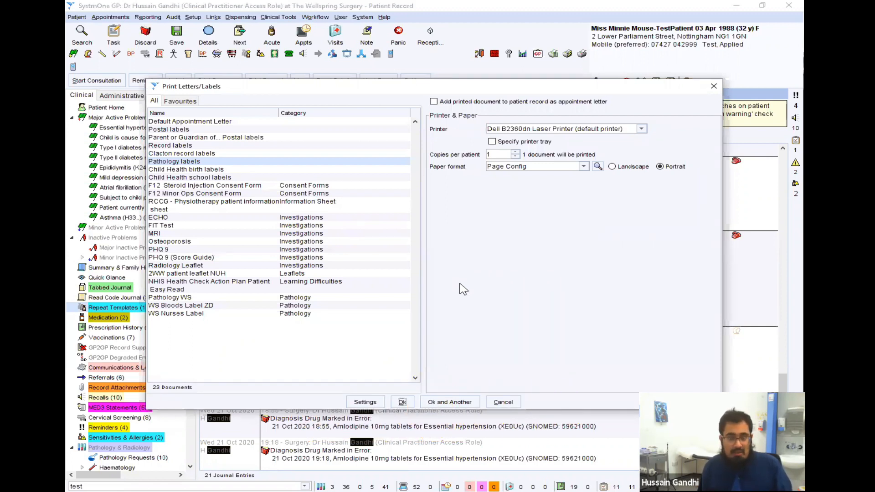
mouse_move(513, 374)
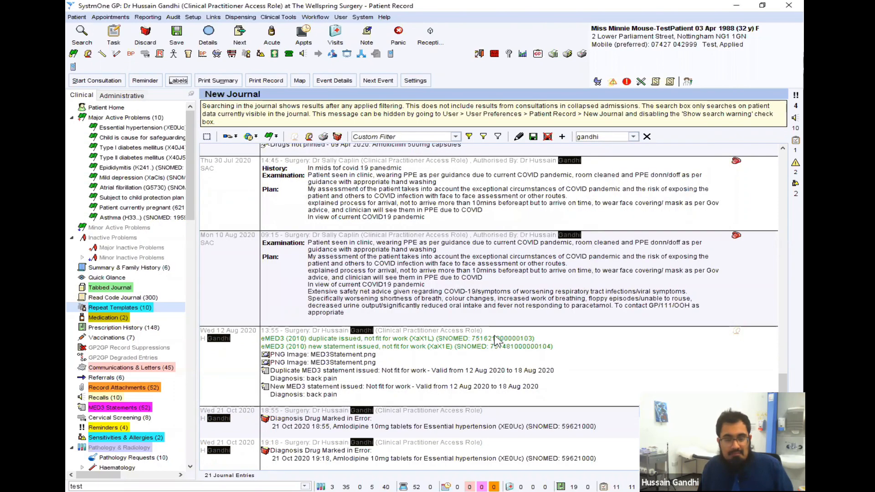
mouse_move(496, 342)
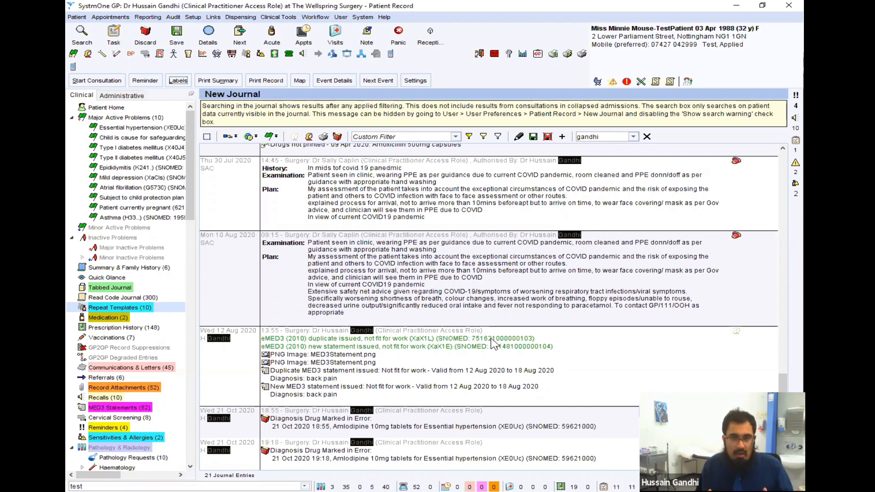
key(f6)
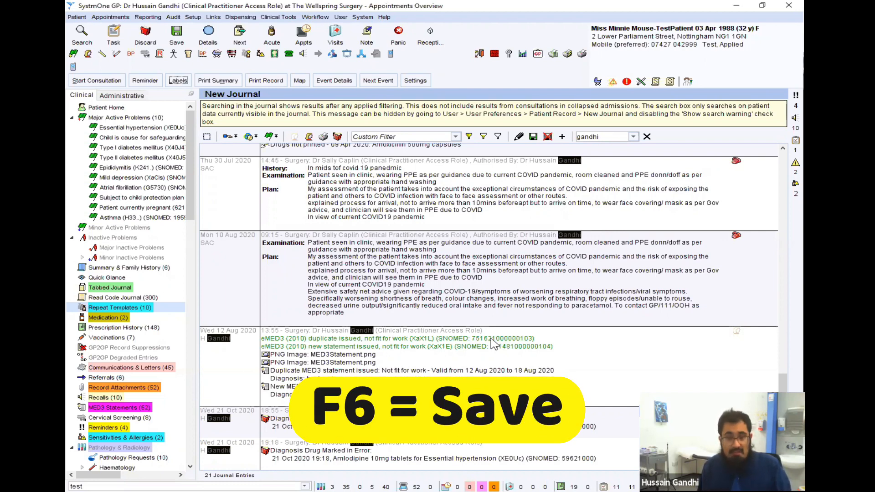
key(f6)
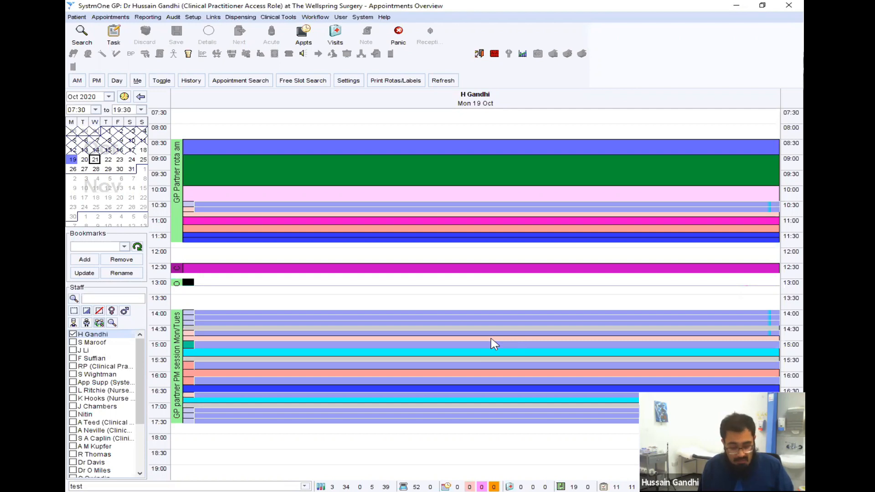
- View the Task List (Ctrl+T), then the Visits list for Dr Hussain Gandhi on Wed 21 Oct (Ctrl+H)
key(ctrl+t)
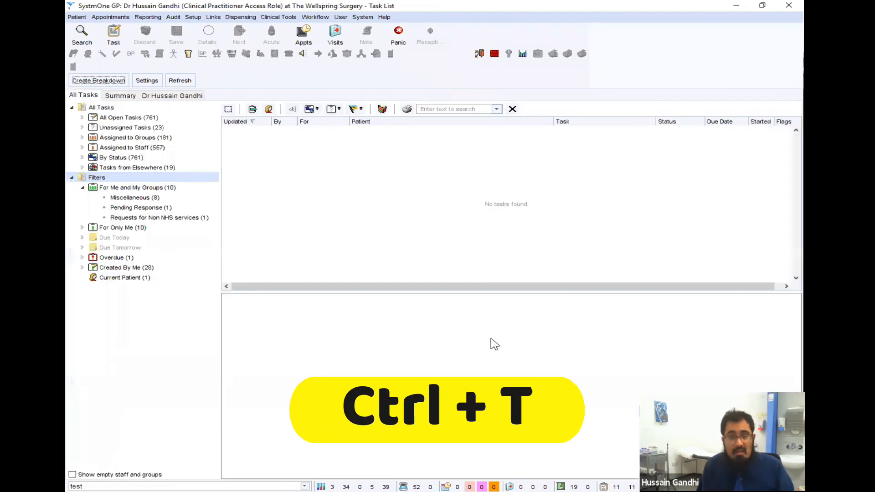
key(ctrl+t)
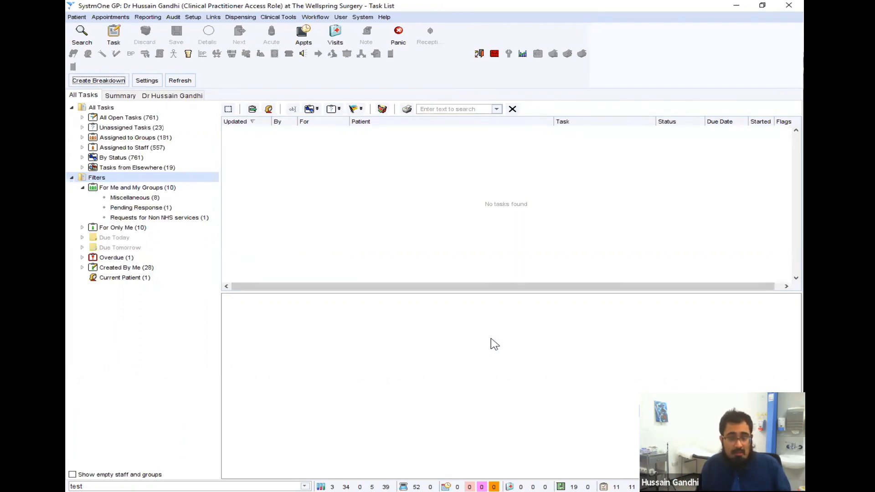
key(Ctrl+h)
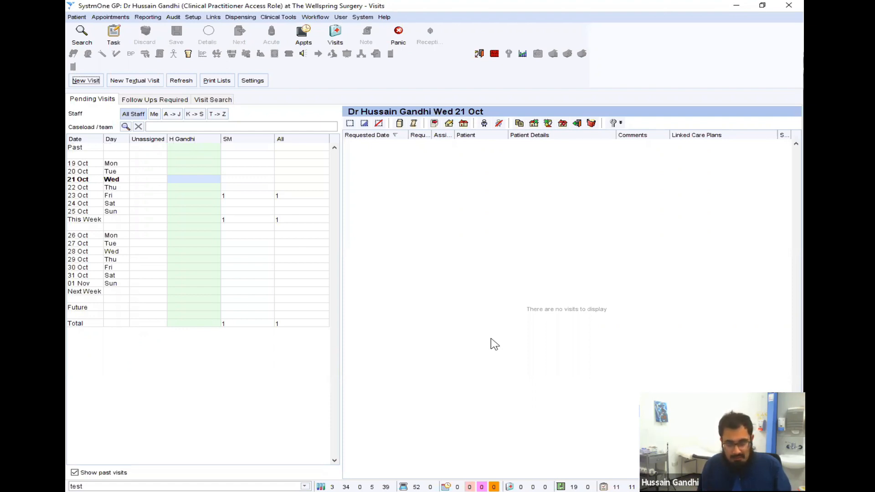
- Go to the SystmOne Home screen with its appointments, visits, tasks and pathology shortcuts (F8)
key(f8)
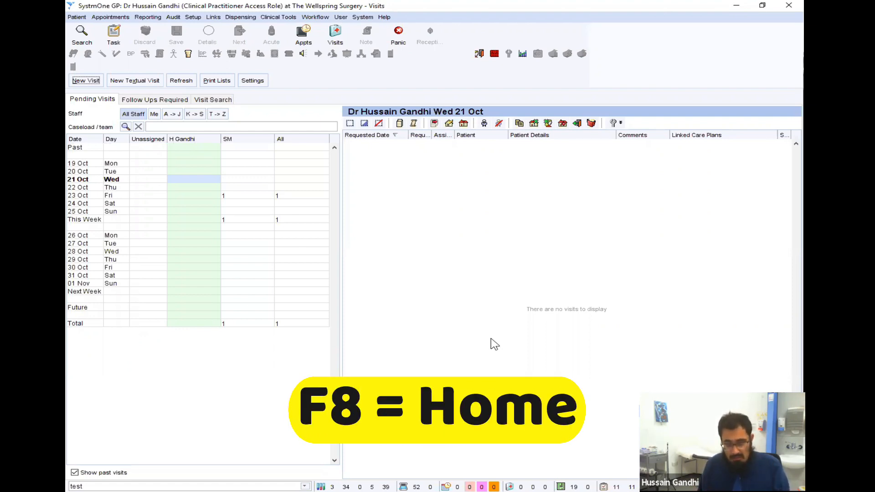
key(F8)
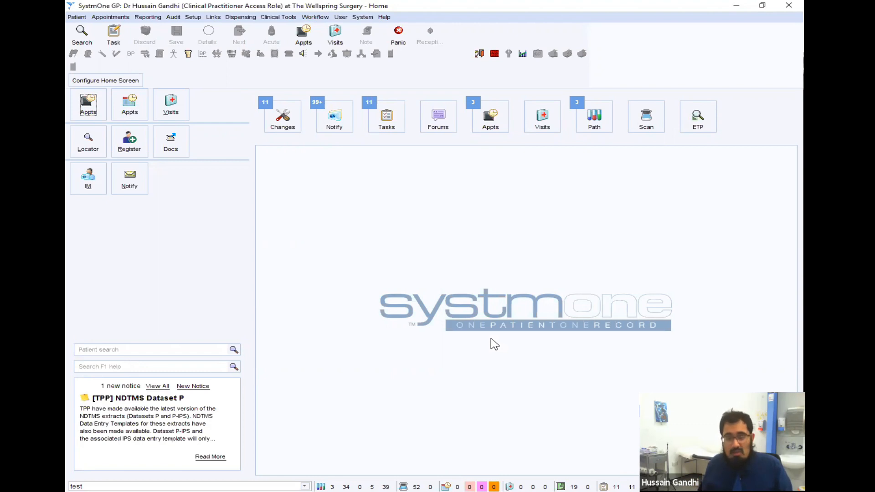
mouse_move(129, 446)
text(t)
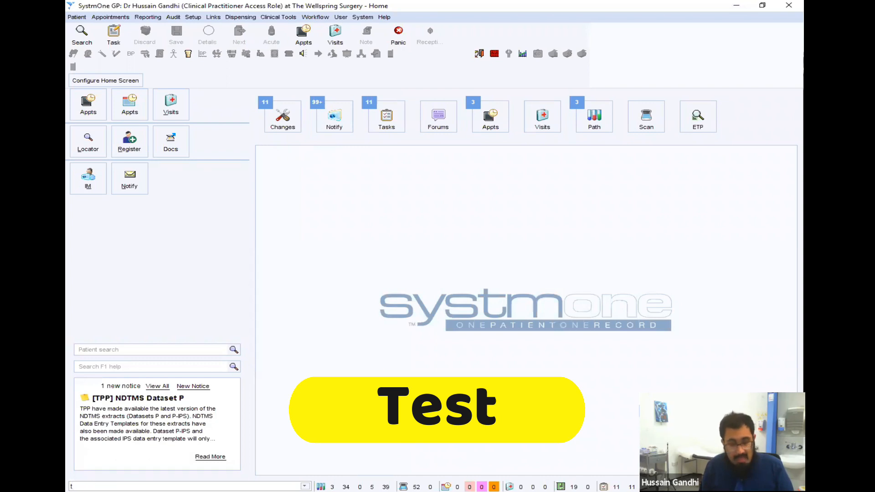
- Bring up the Test Patients list via 'test' in the command box, then shut SystmOne down (Alt+F4)
text(est)
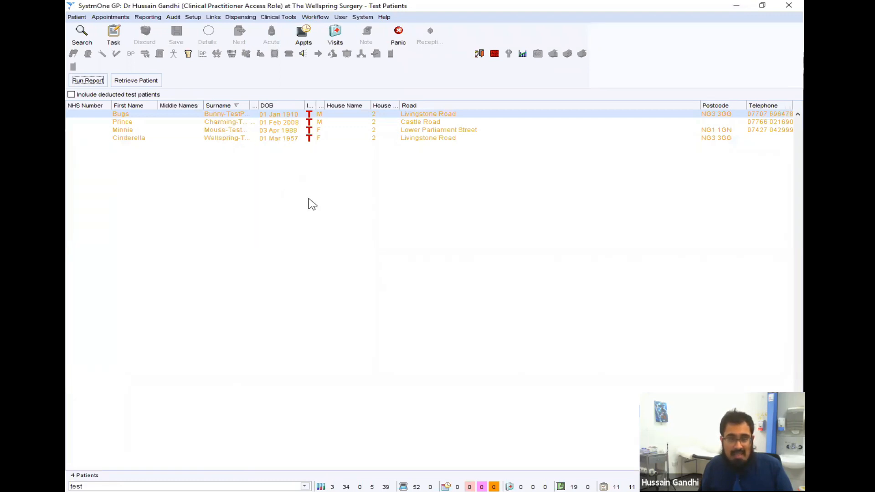
mouse_move(324, 209)
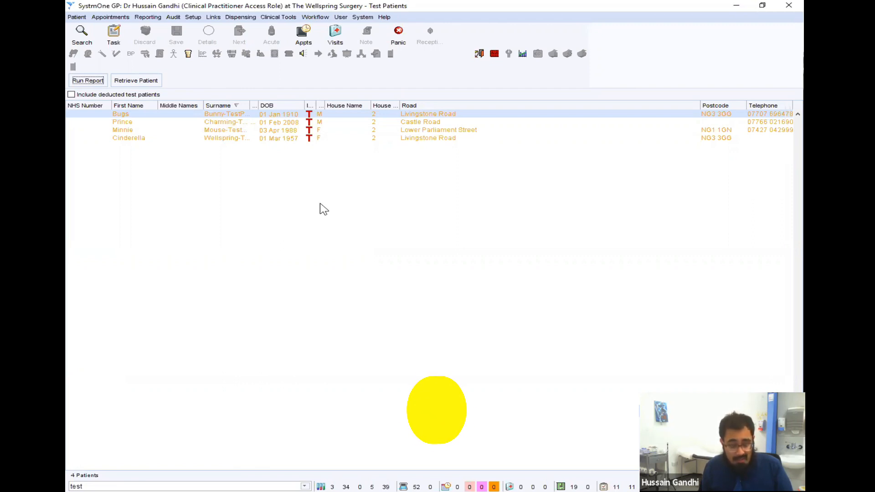
key(alt+F4)
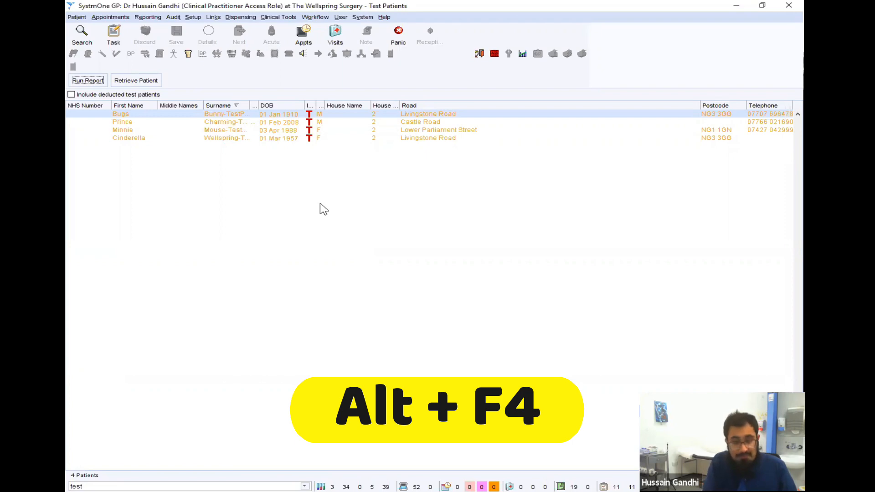
key(Alt+F4)
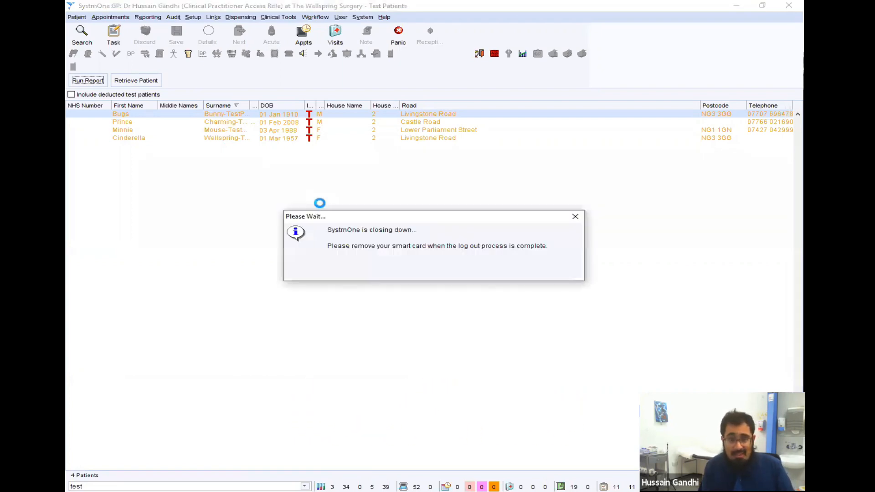